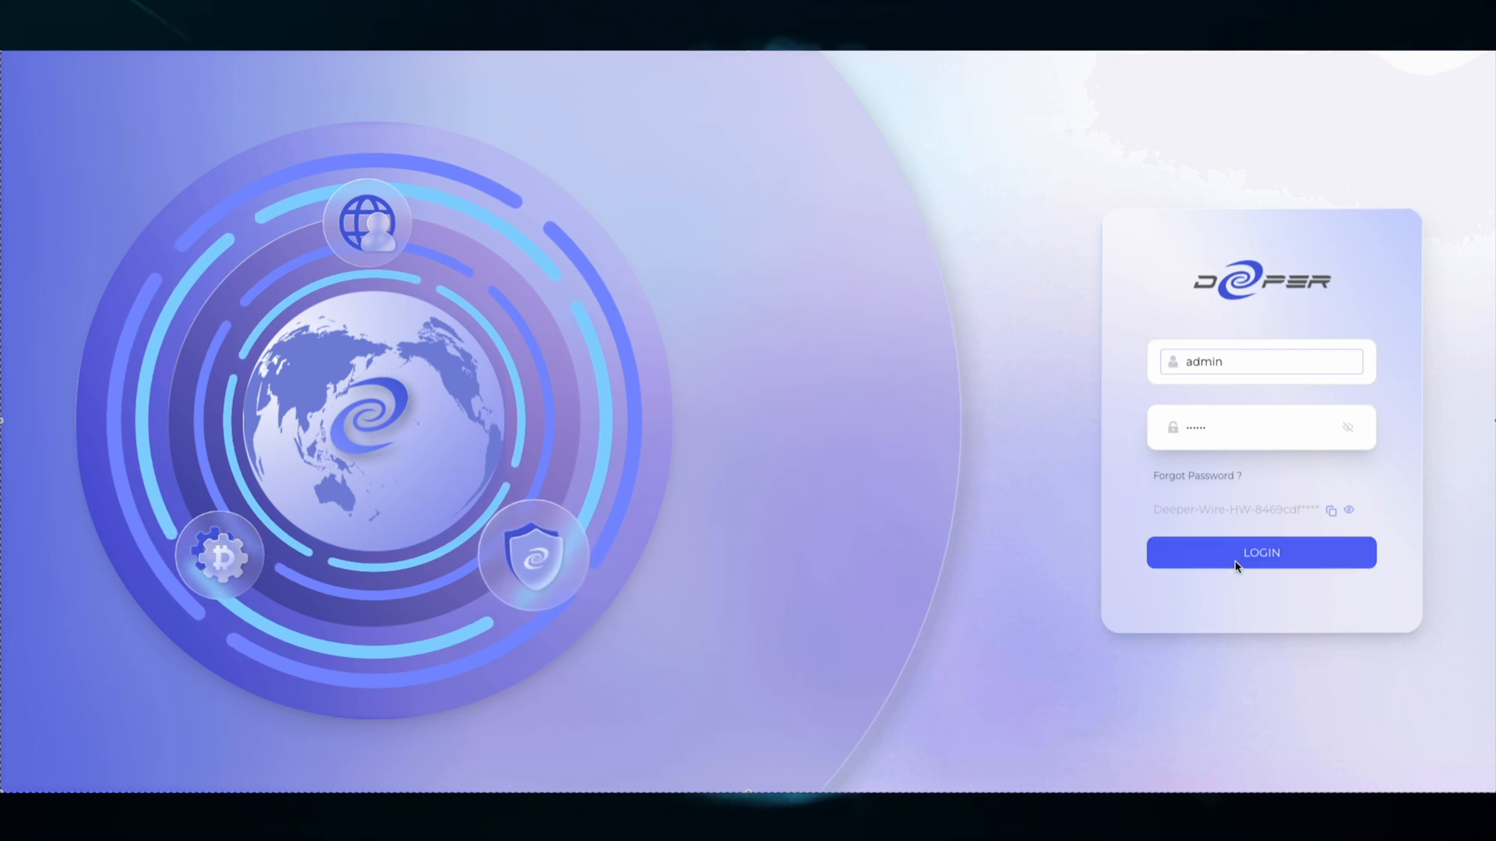
Step: Log in with the admin credentials to reach the Dashboard
{"action": "left_click", "coordinate": [1260, 551]}
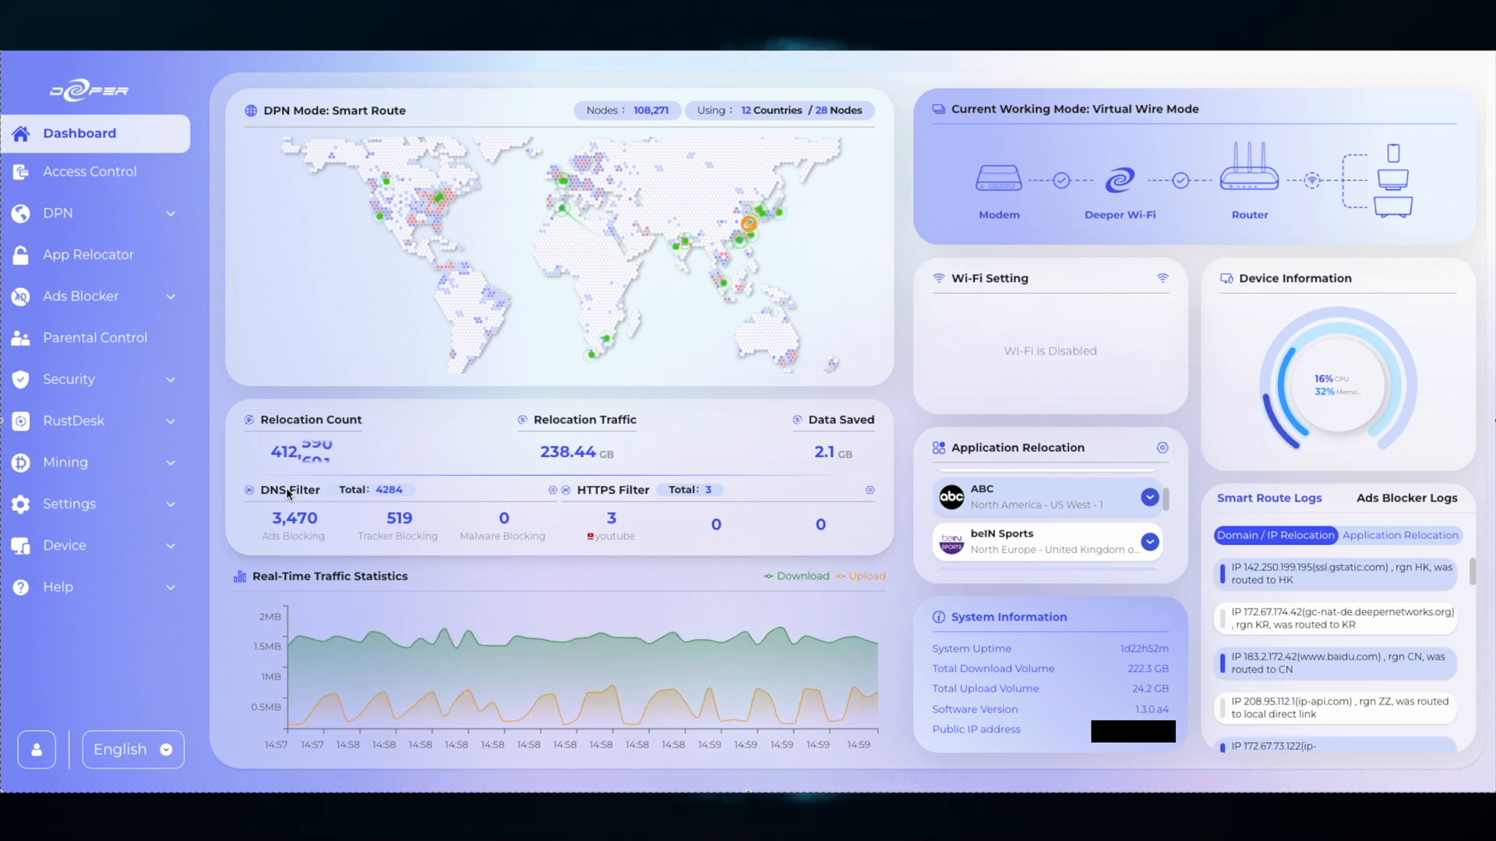
{"action": "mouse_move", "coordinate": [815, 473]}
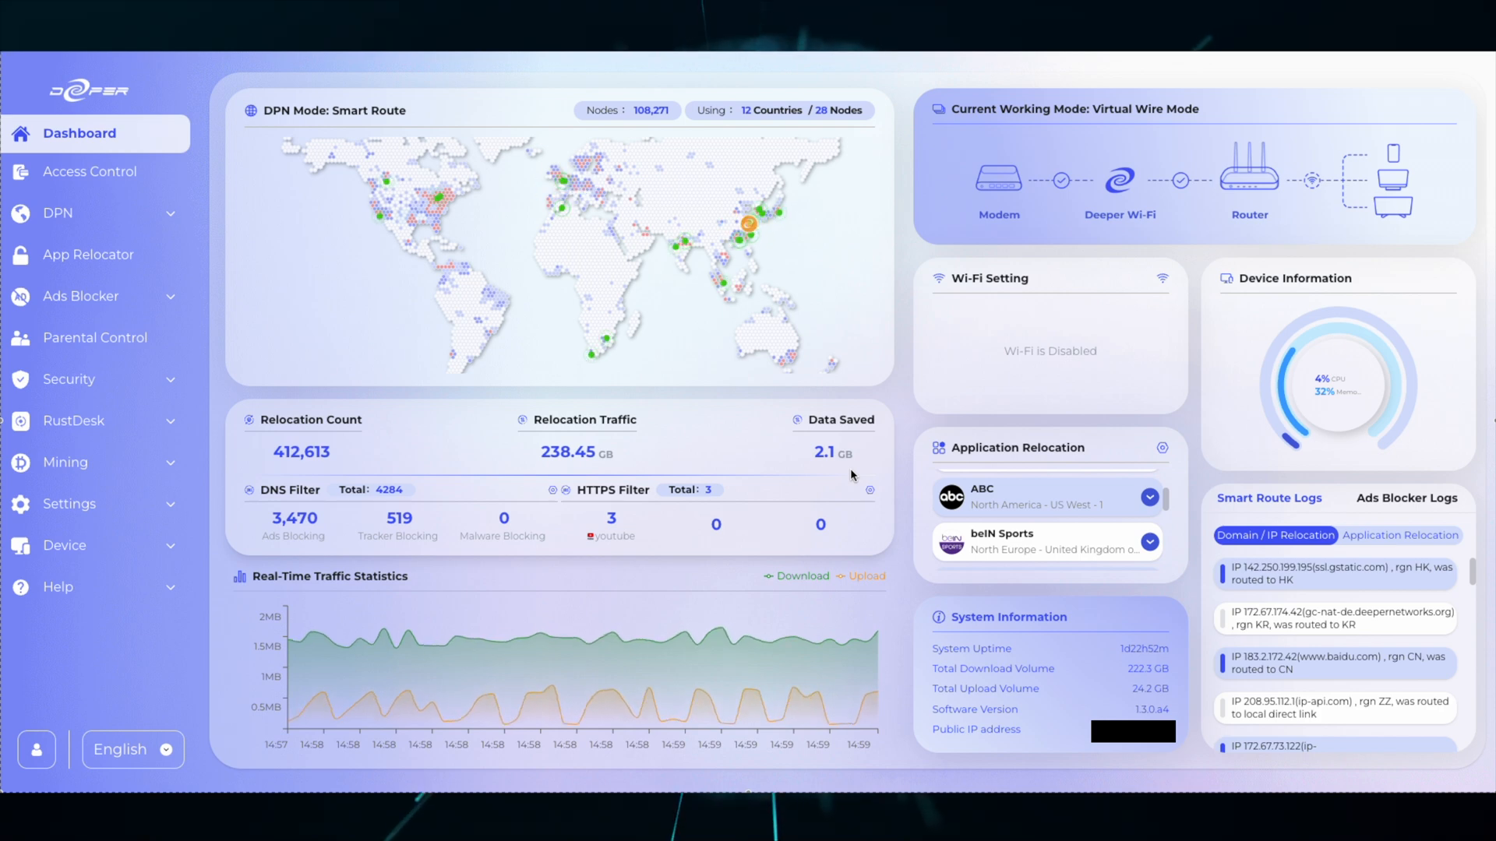
Step: Go to Access Control from the sidebar to list online devices and their DPN modes
{"action": "left_click", "coordinate": [90, 171]}
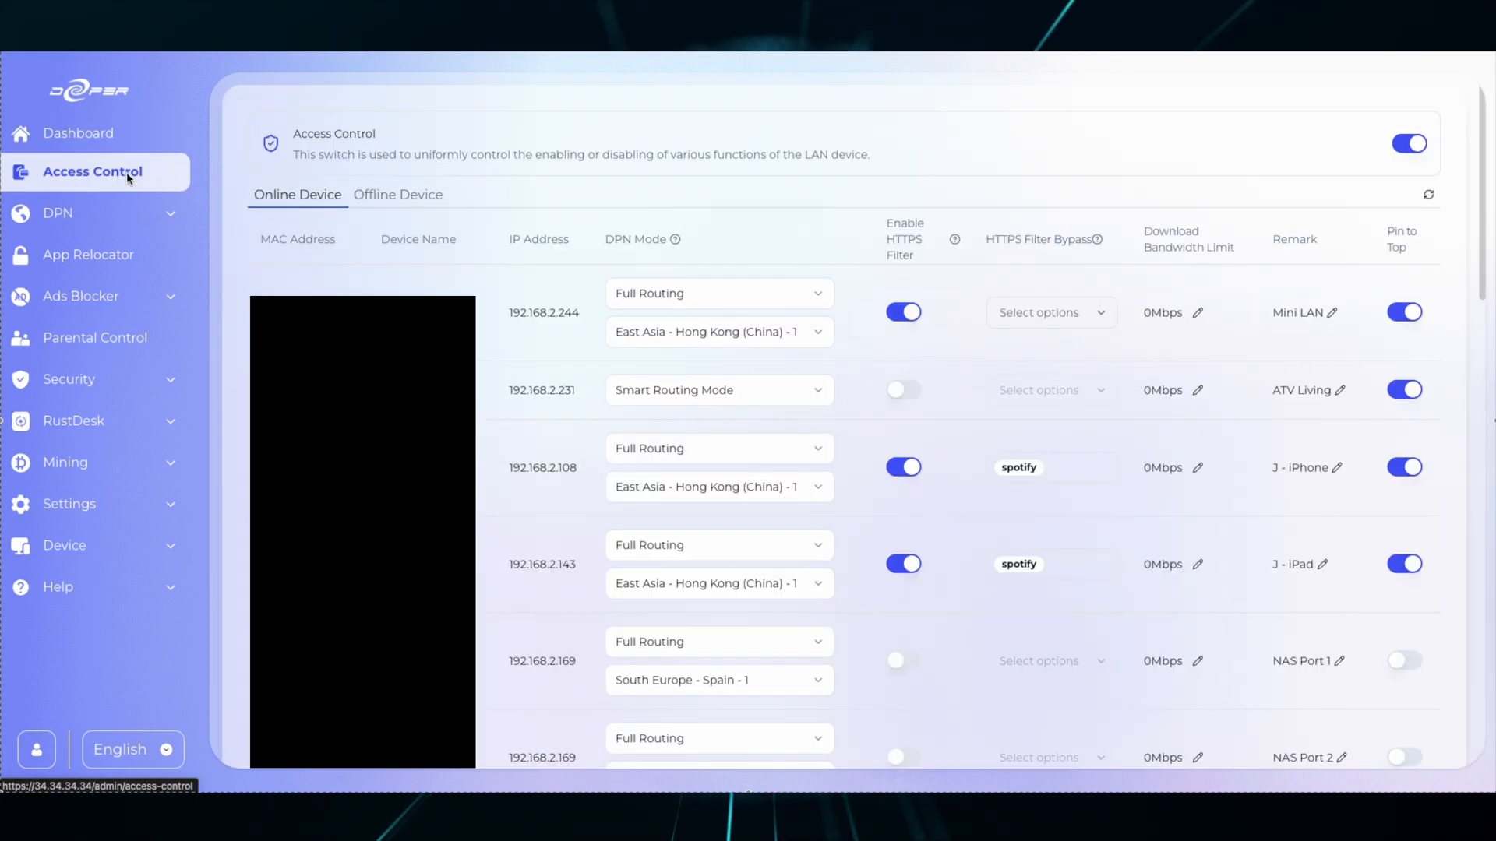
{"action": "mouse_move", "coordinate": [828, 283]}
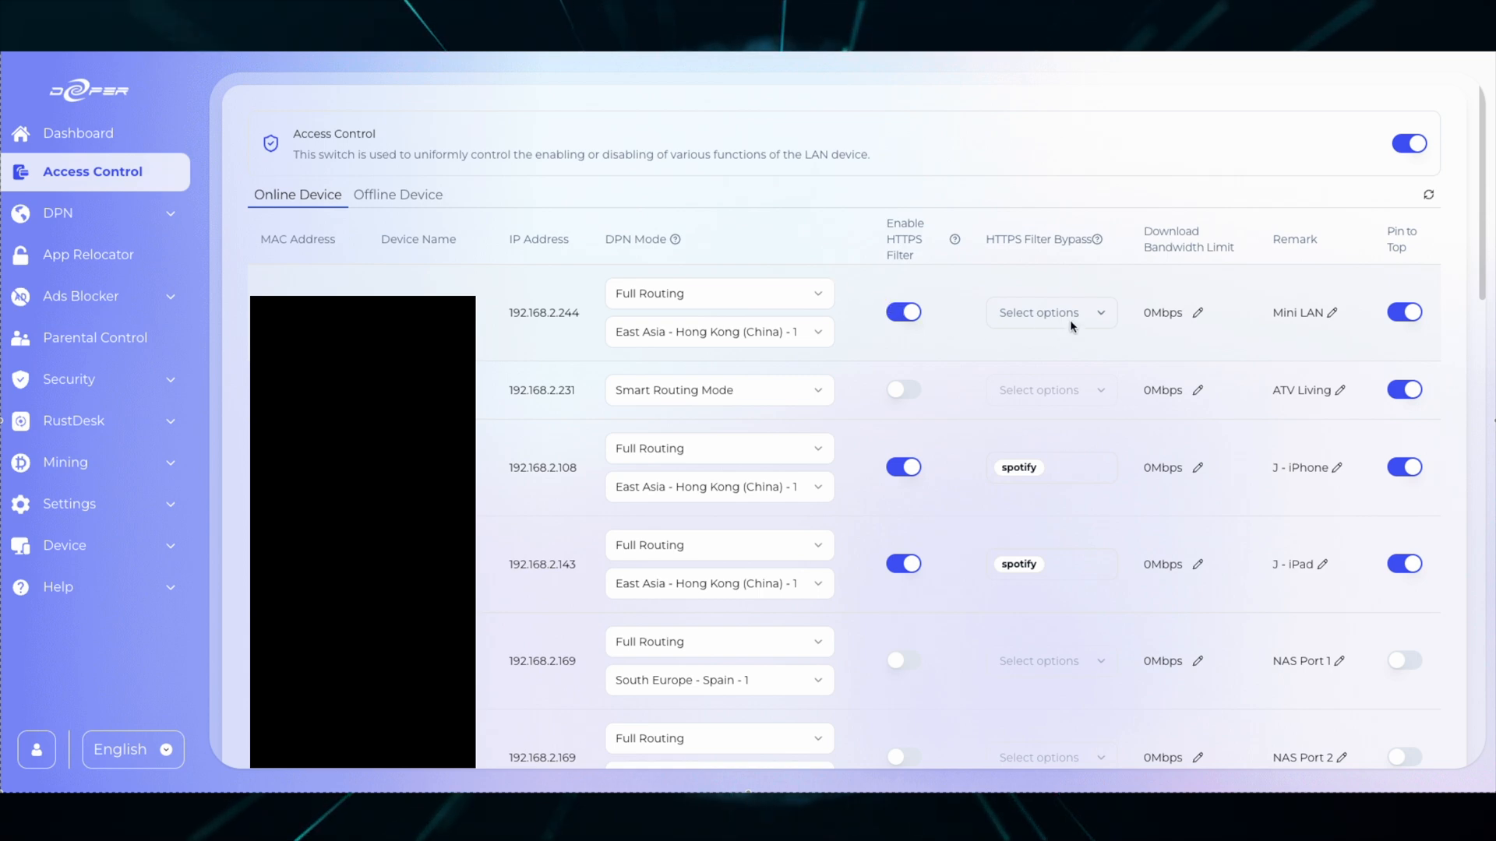
Step: Add youtube to the HTTPS Filter Bypass of device 192.168.2.244, then go to App Relocator
{"action": "left_click", "coordinate": [1050, 311]}
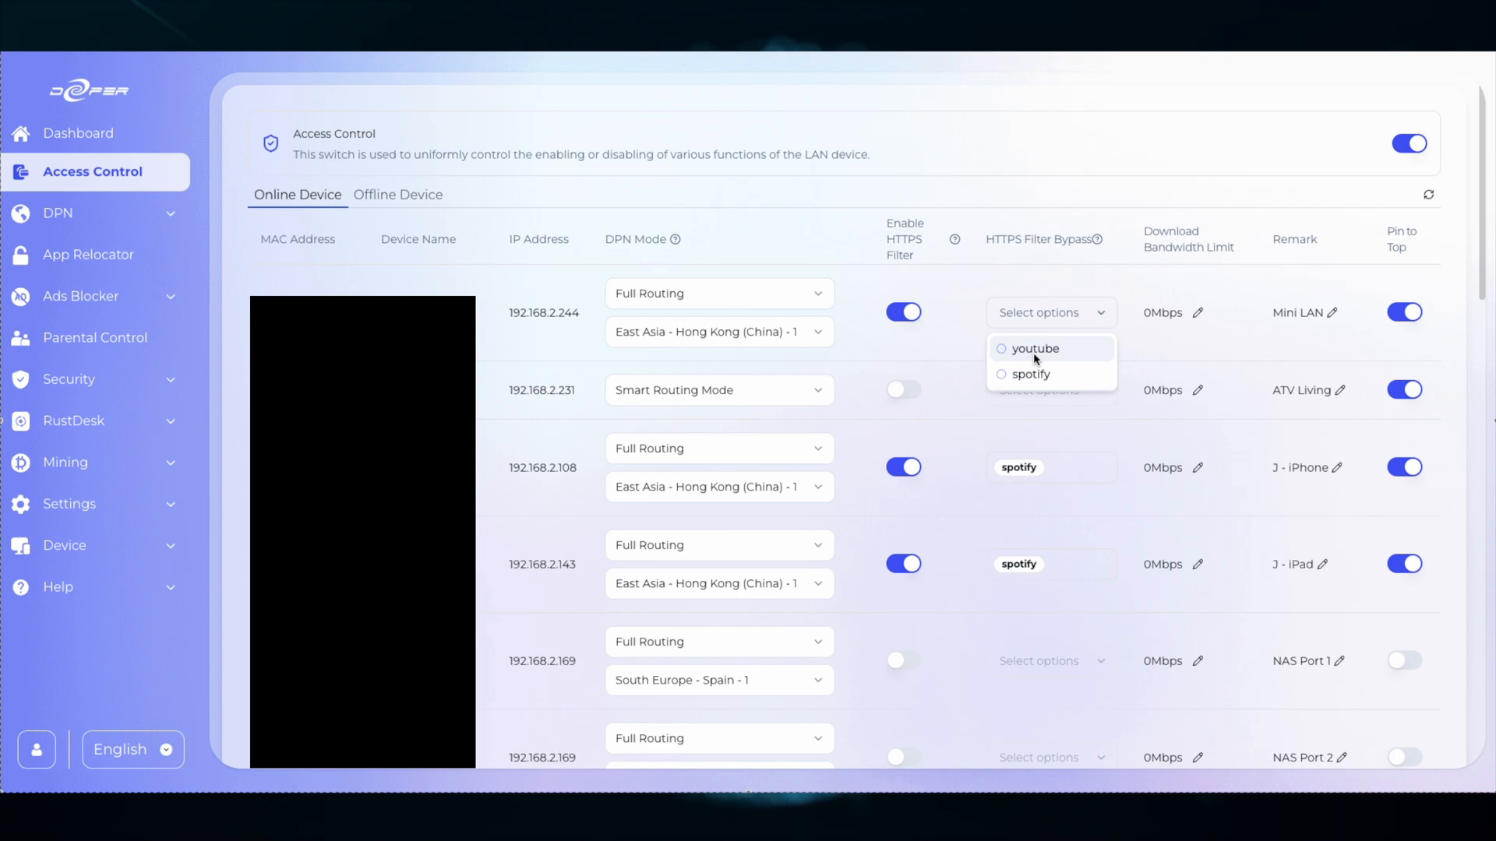
{"action": "left_click", "coordinate": [1032, 349]}
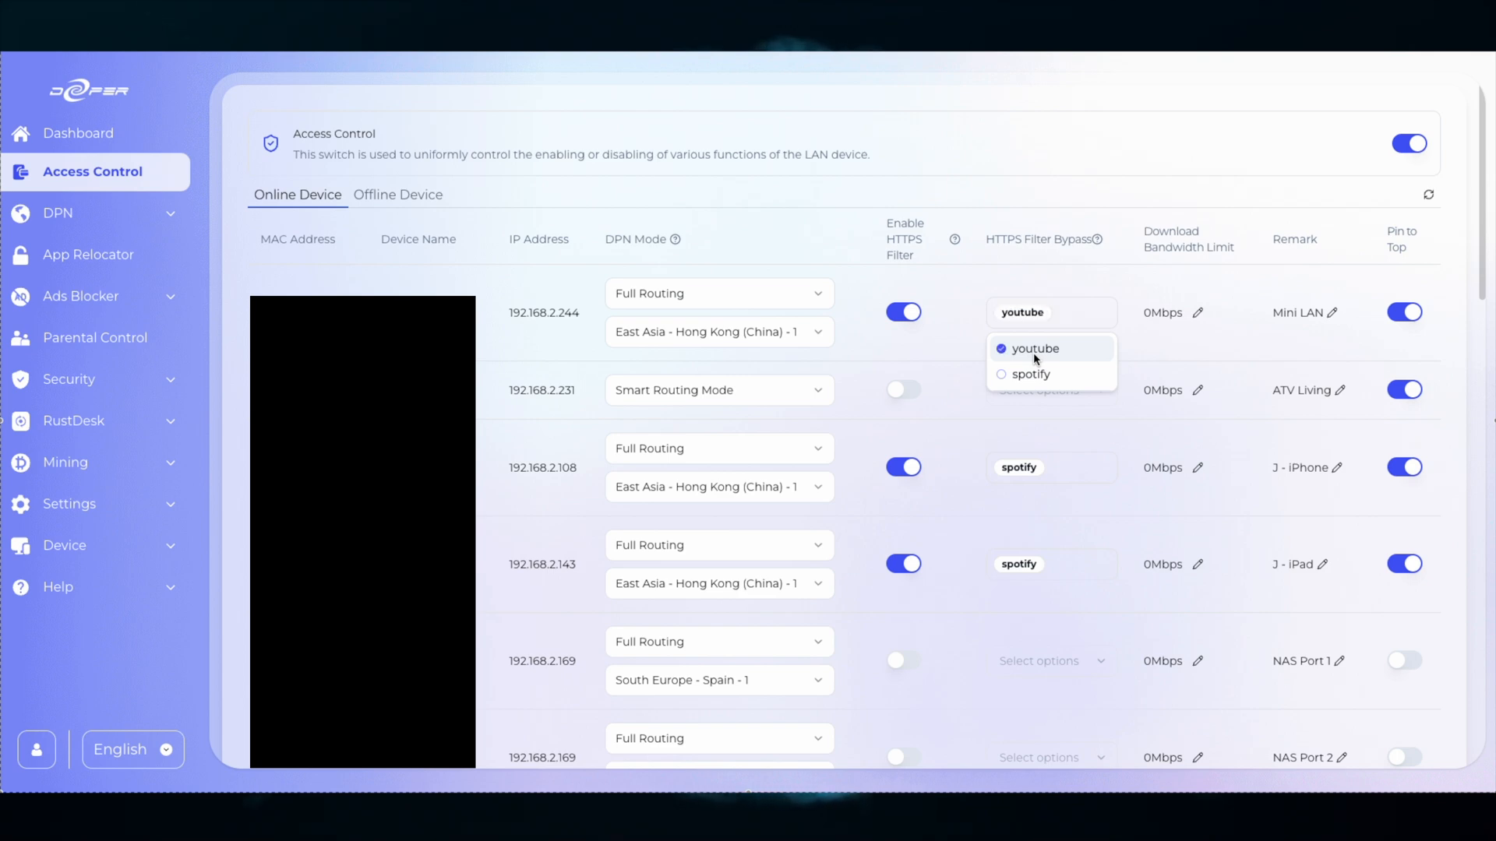
{"action": "left_click", "coordinate": [1035, 349]}
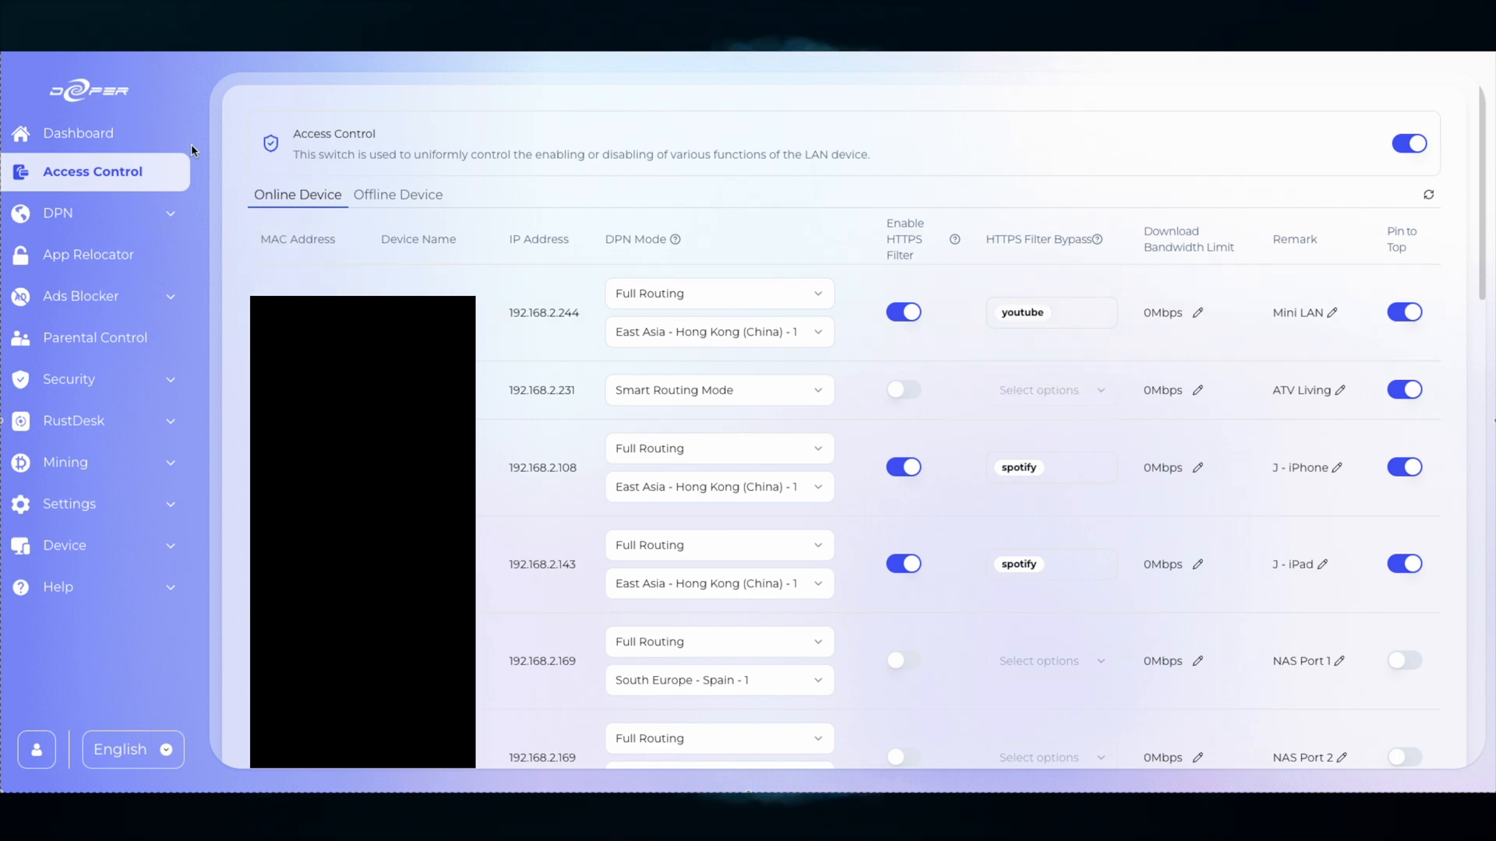
{"action": "left_click", "coordinate": [88, 255]}
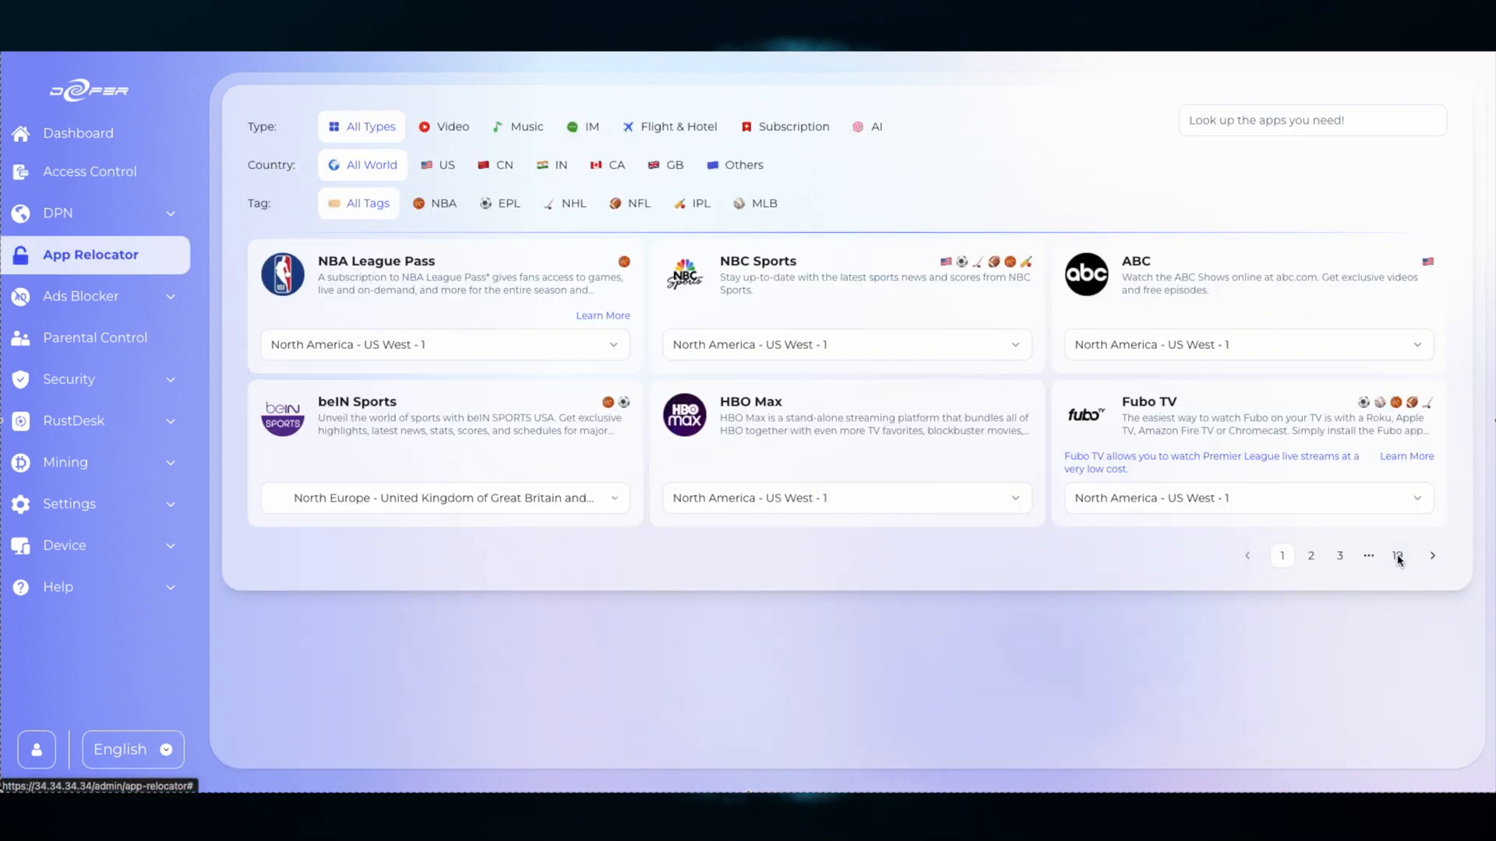
Step: Page the app catalogue to page 19, then back to 18 and 17 (Facebook, Instagram, TikTok)
{"action": "left_click", "coordinate": [1396, 556]}
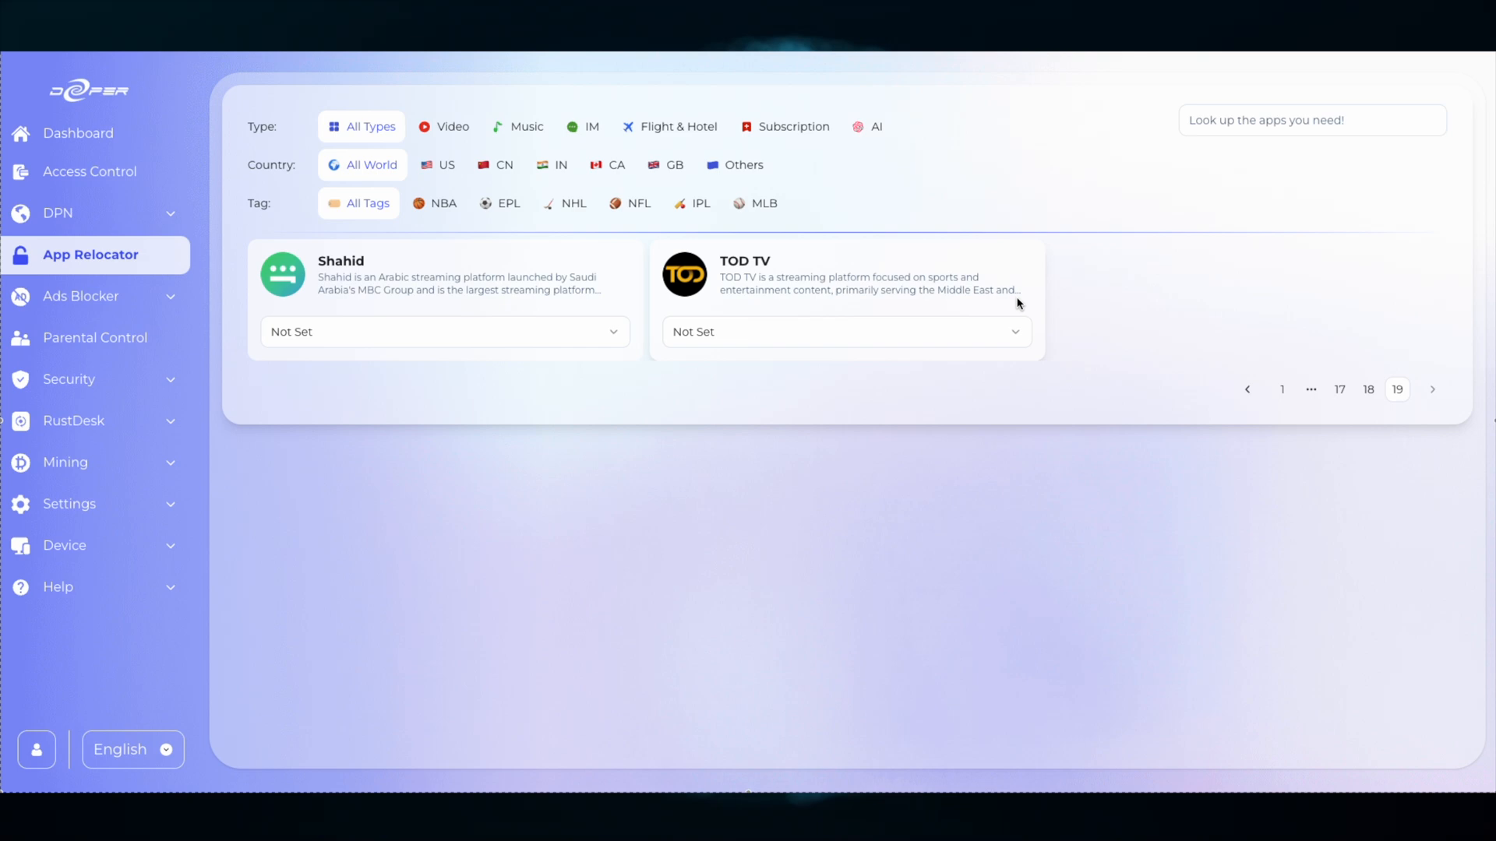
{"action": "left_click", "coordinate": [1368, 389]}
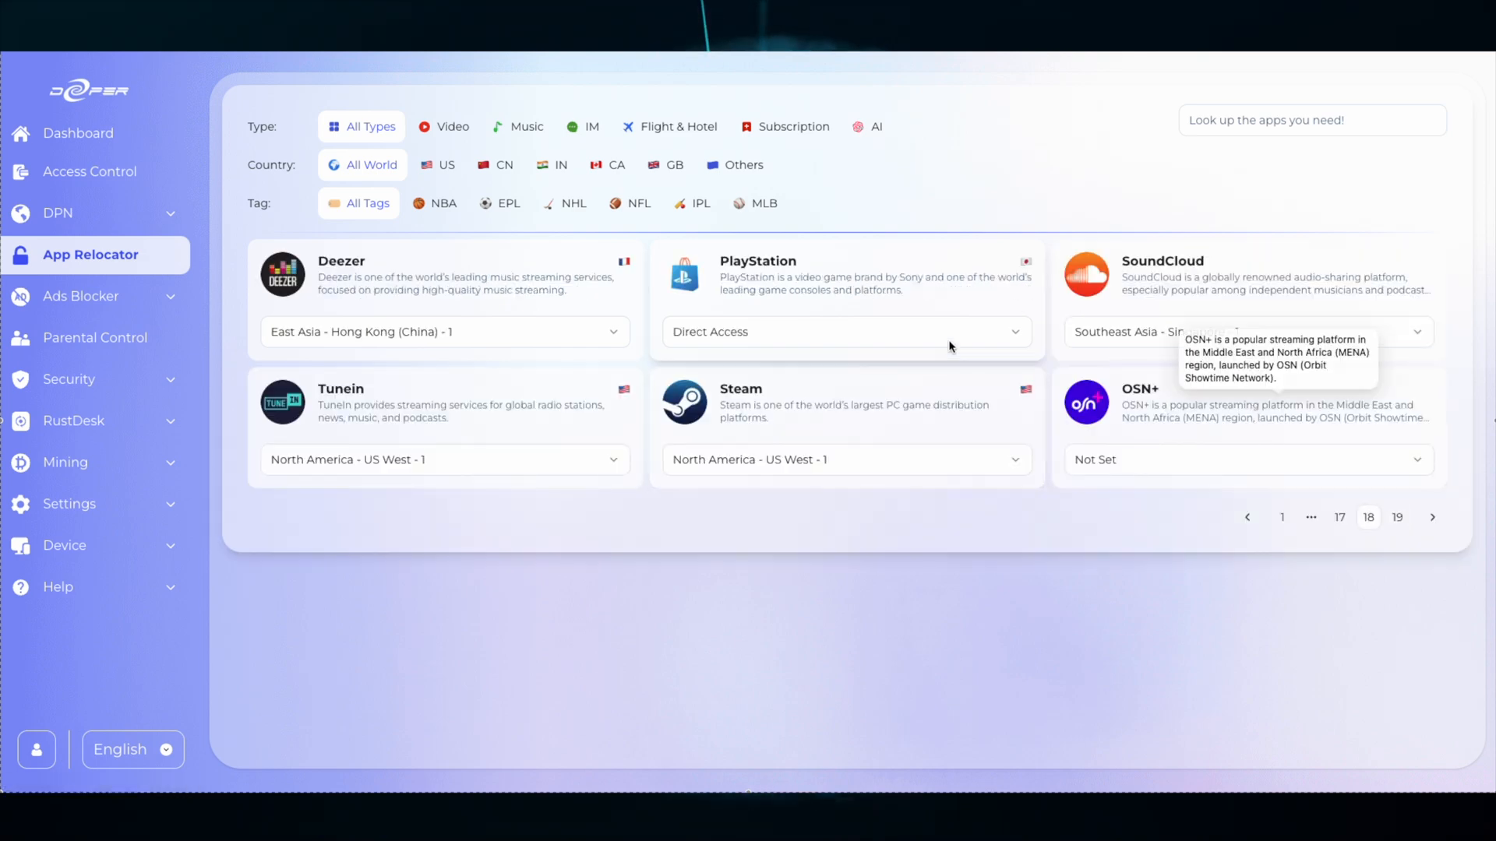
{"action": "mouse_move", "coordinate": [1190, 541]}
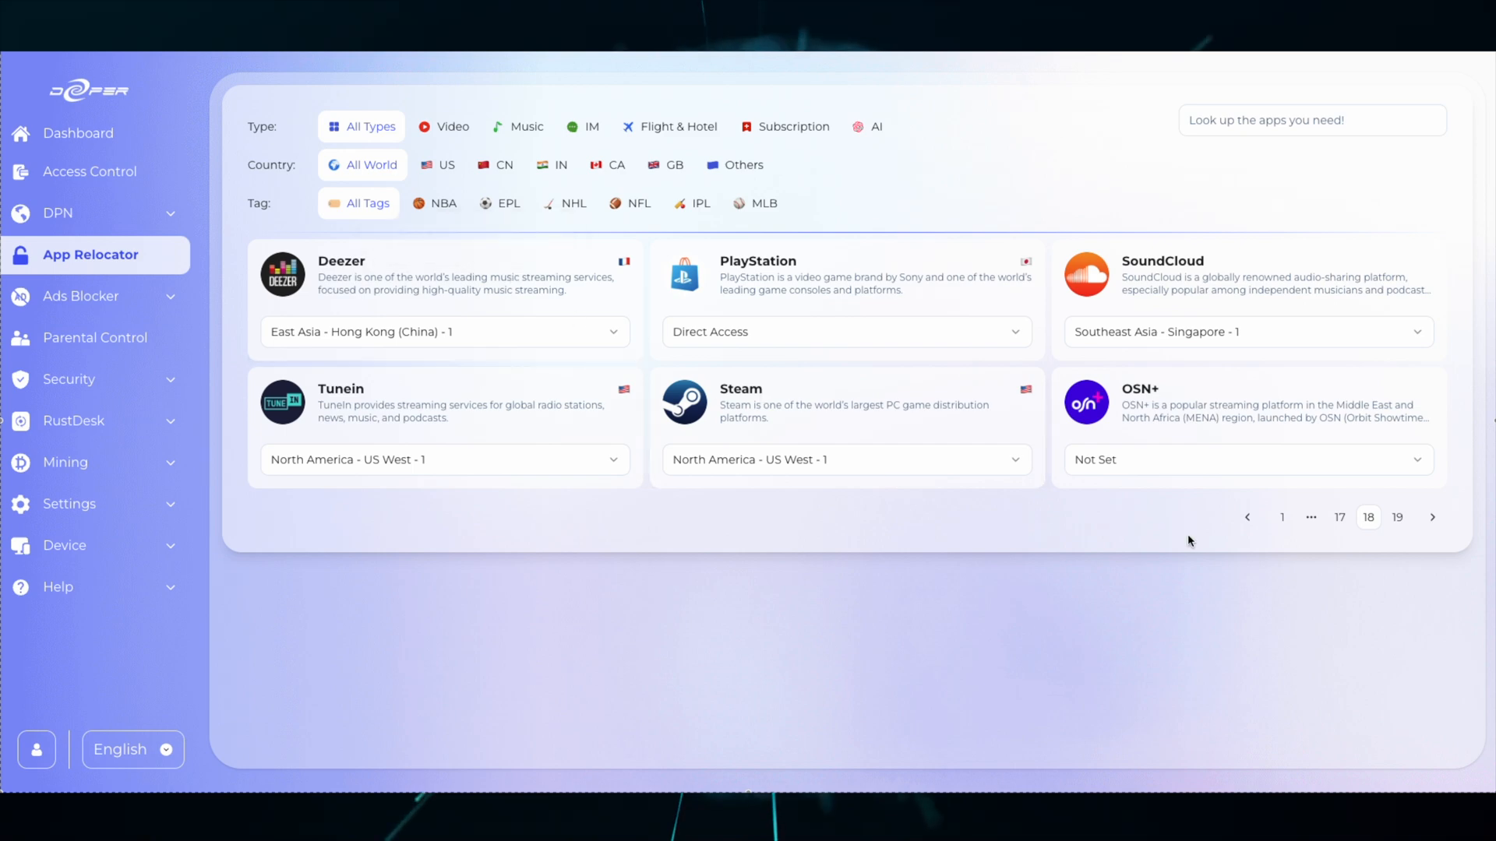
{"action": "left_click", "coordinate": [1340, 518]}
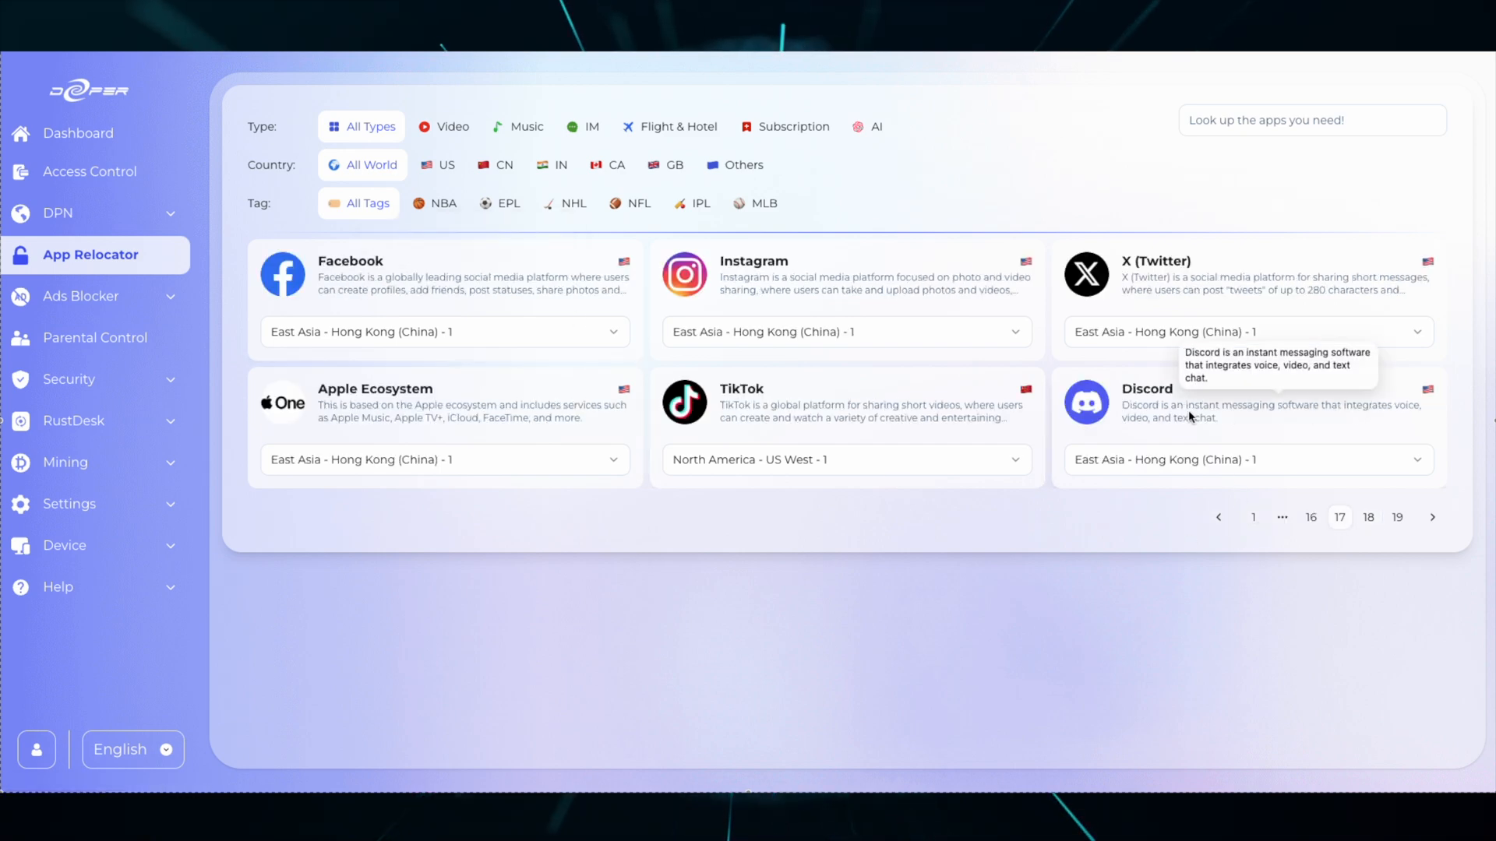
{"action": "mouse_move", "coordinate": [889, 407]}
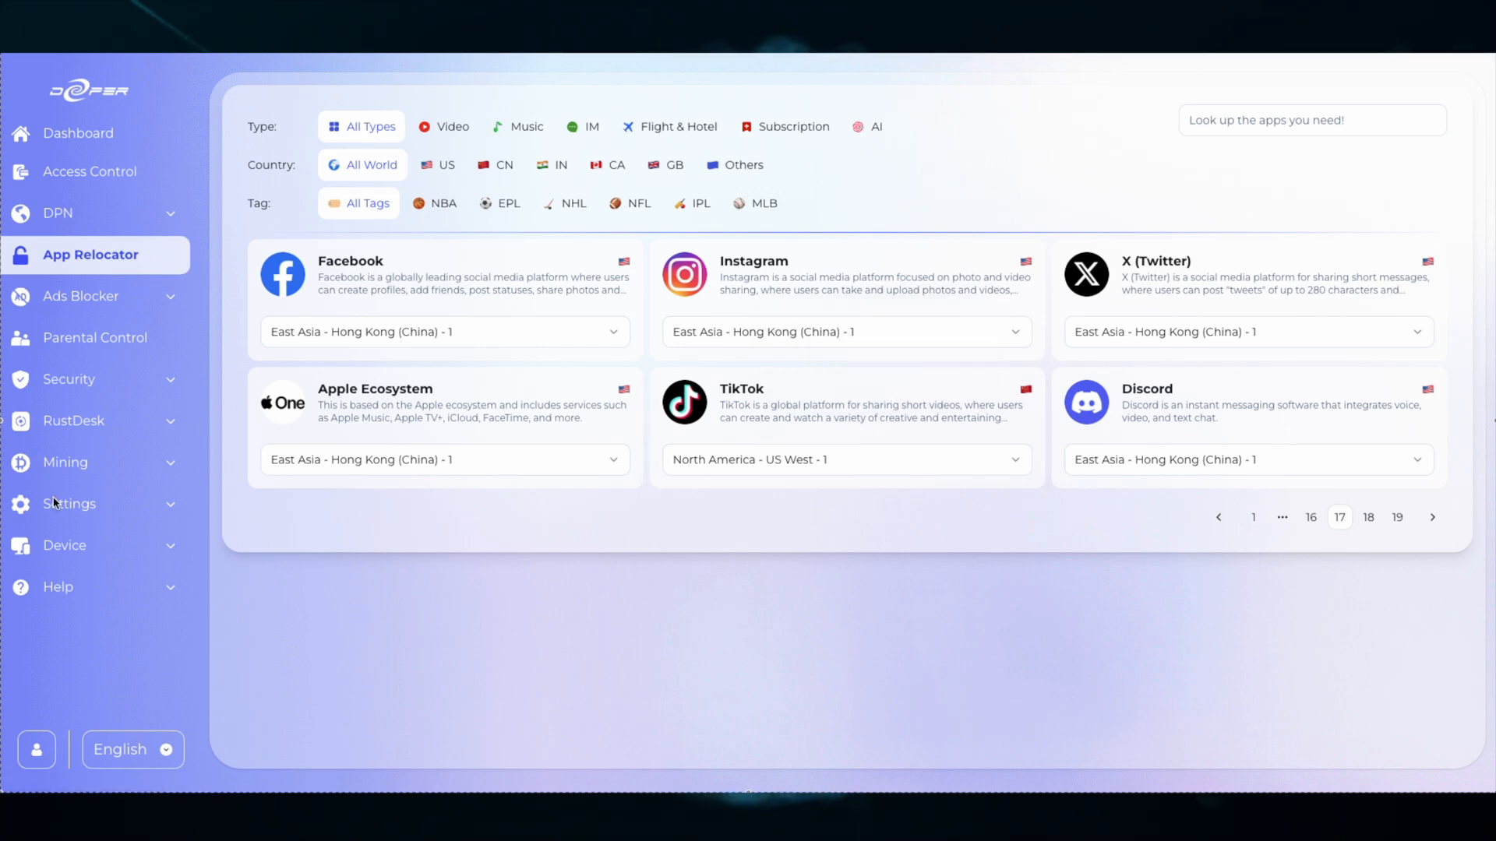
Step: Navigate Settings > Sharing to the Sharing Configuration page with Sharing, BitTorrent and SMTP enabled
{"action": "left_click", "coordinate": [70, 505]}
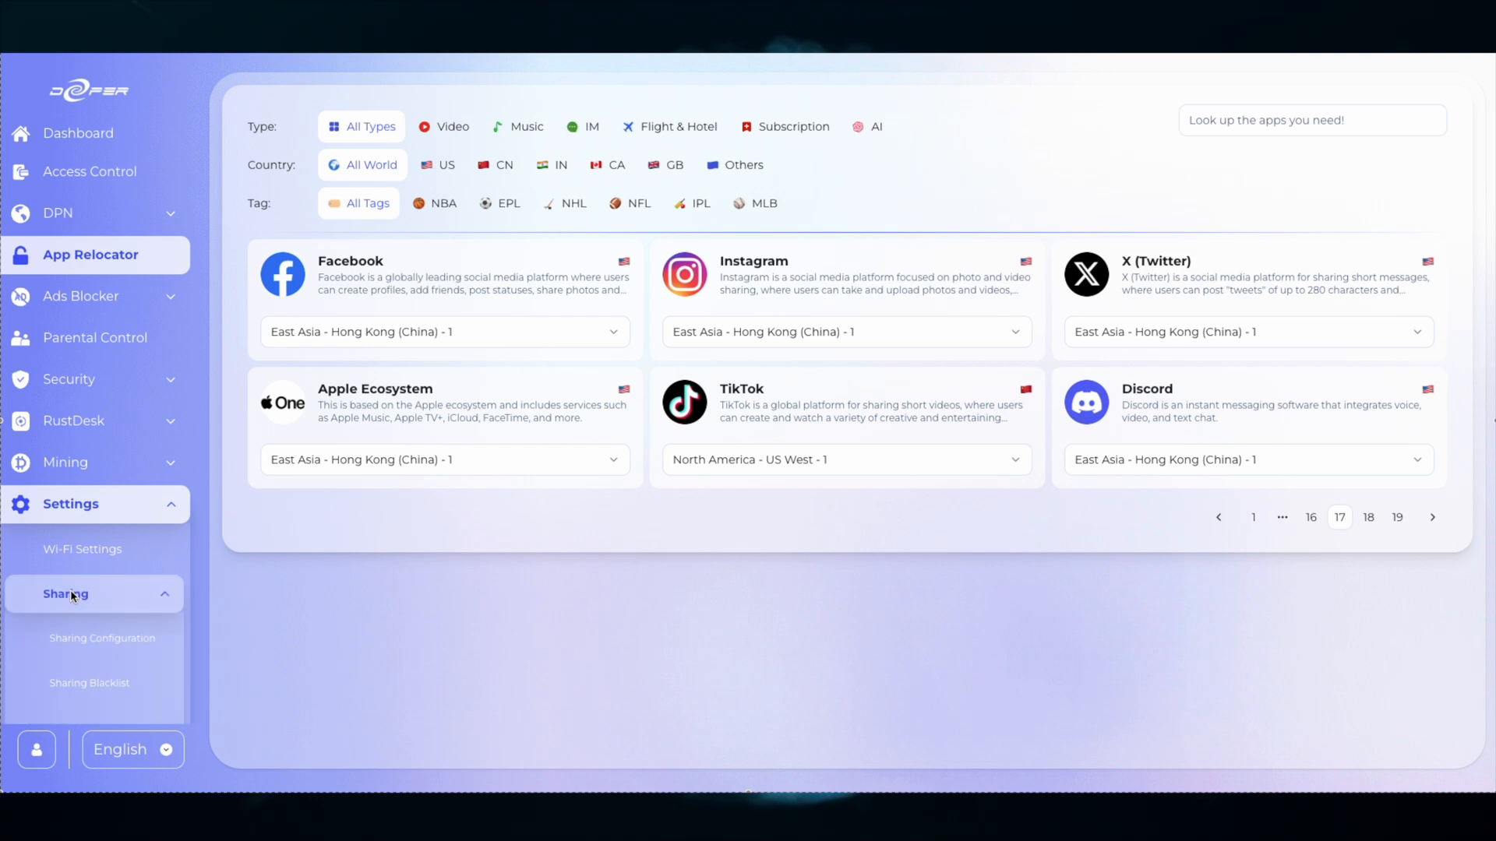
{"action": "left_click", "coordinate": [102, 639]}
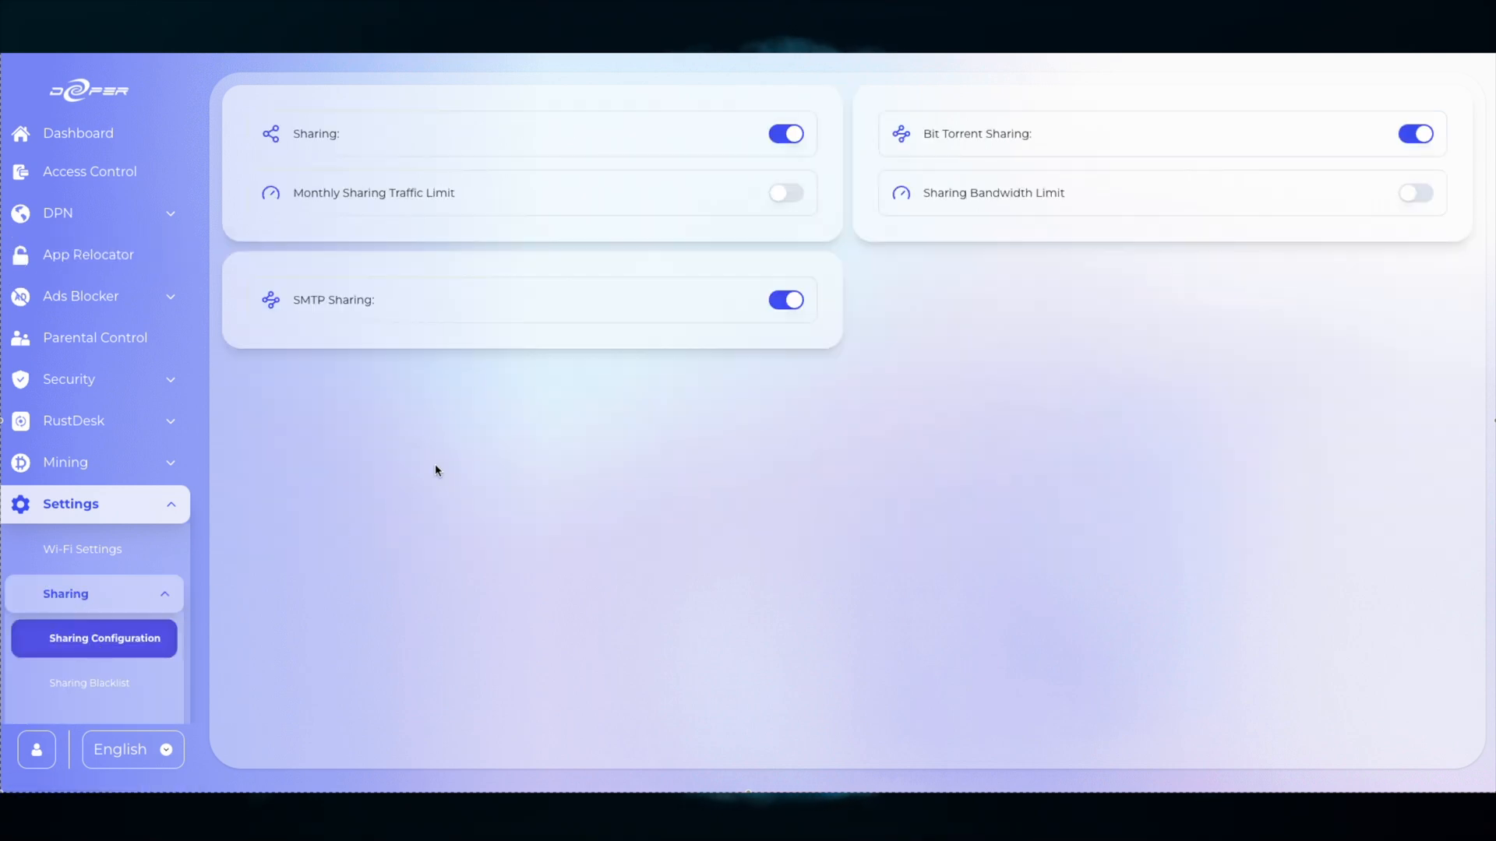
{"action": "mouse_move", "coordinate": [292, 307]}
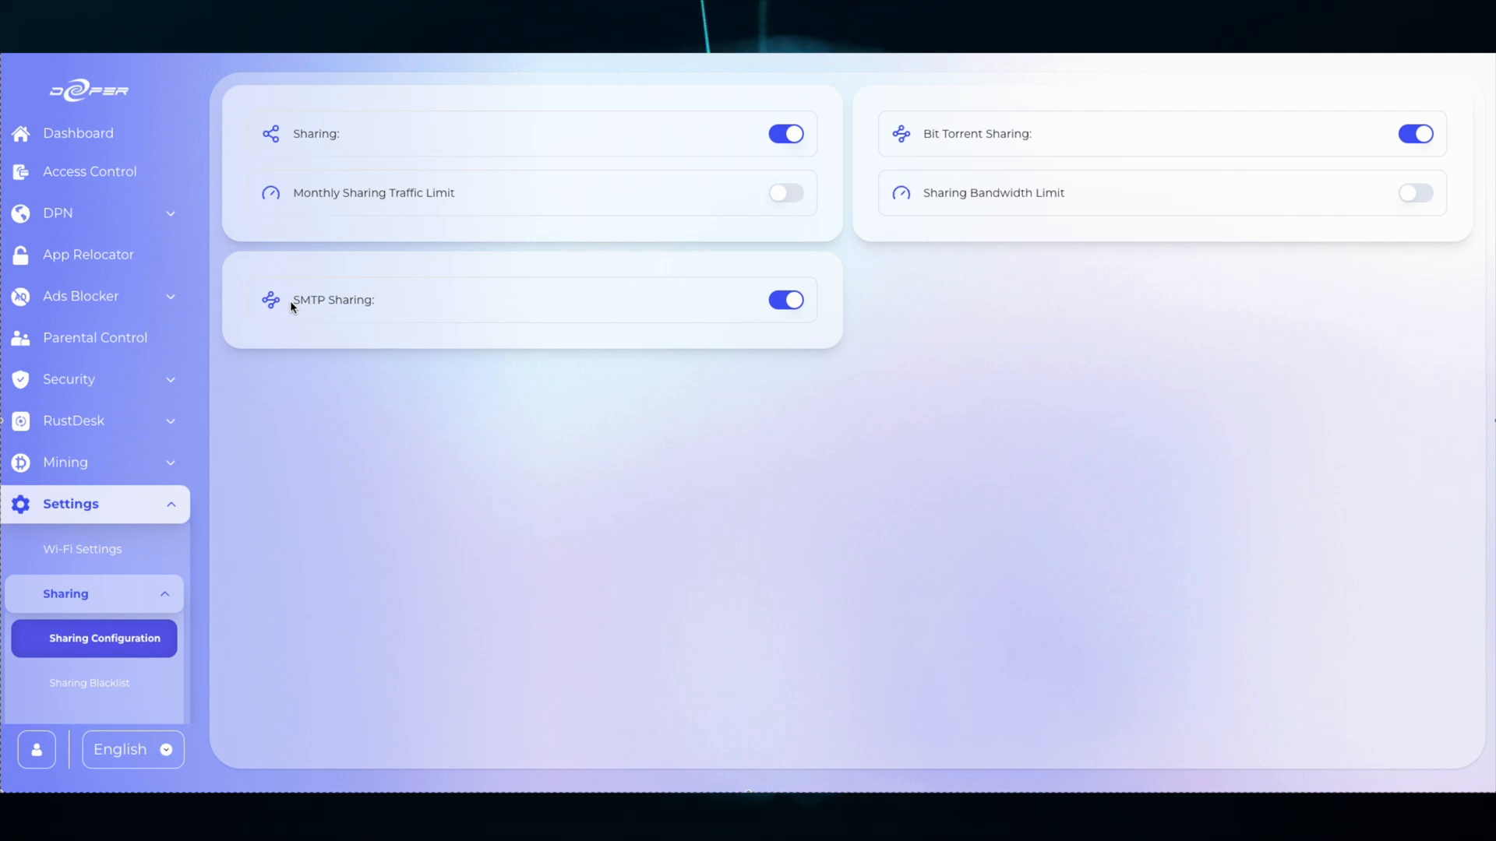
{"action": "mouse_move", "coordinate": [339, 325]}
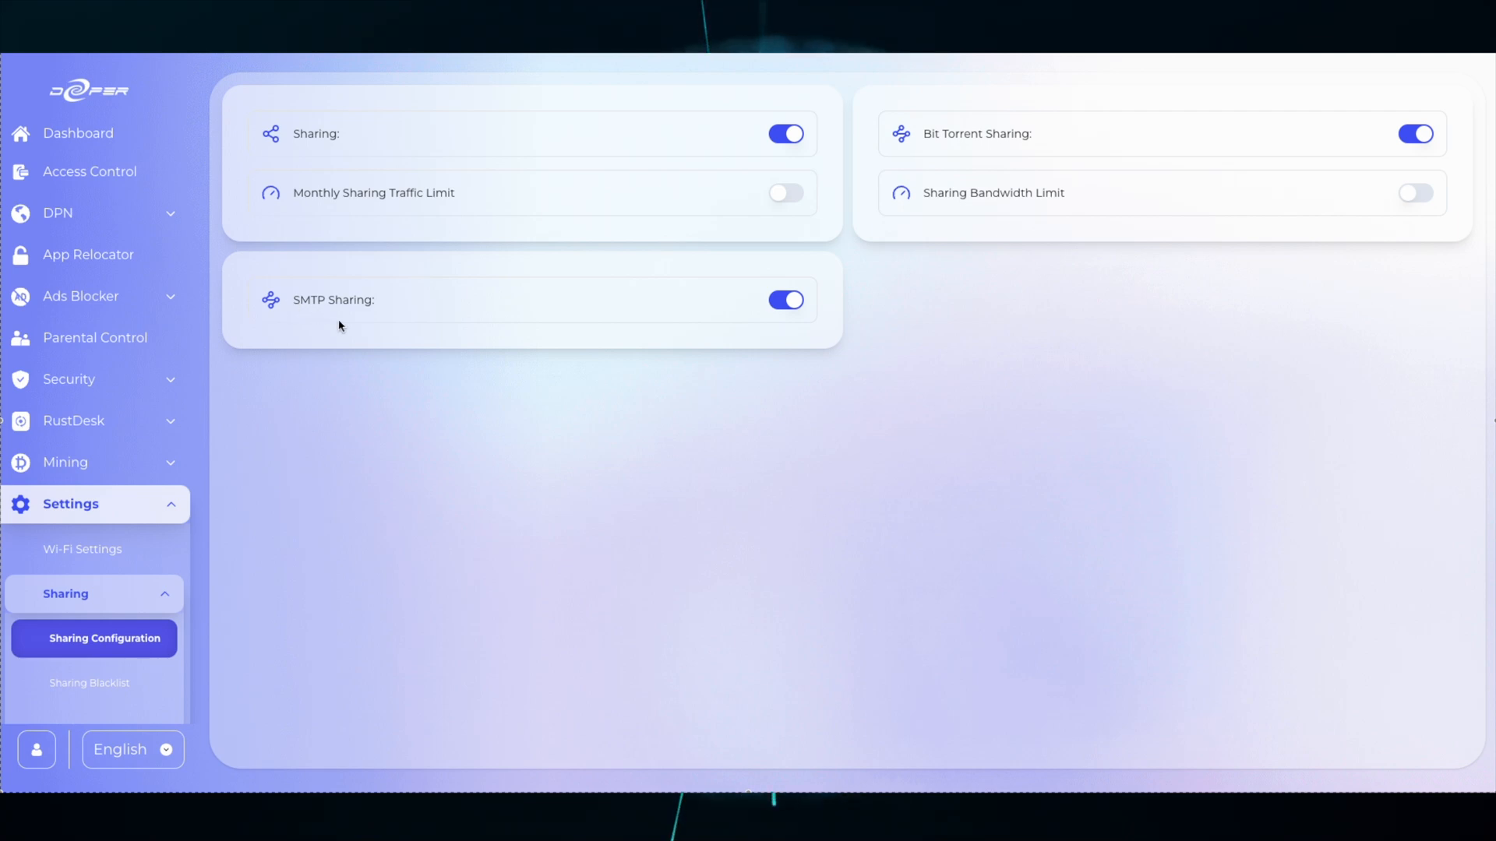